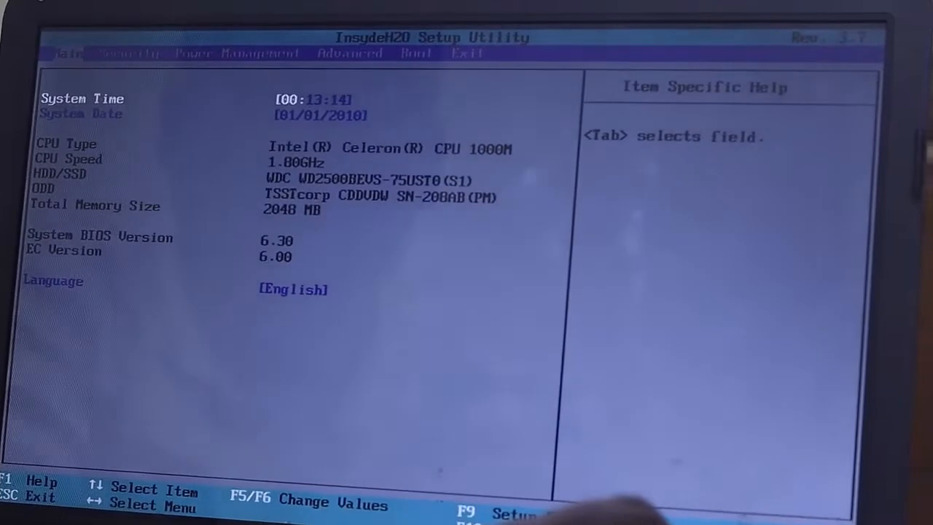
Go to the Security tab and move past the password settings to Secure Boot.
key(Right)
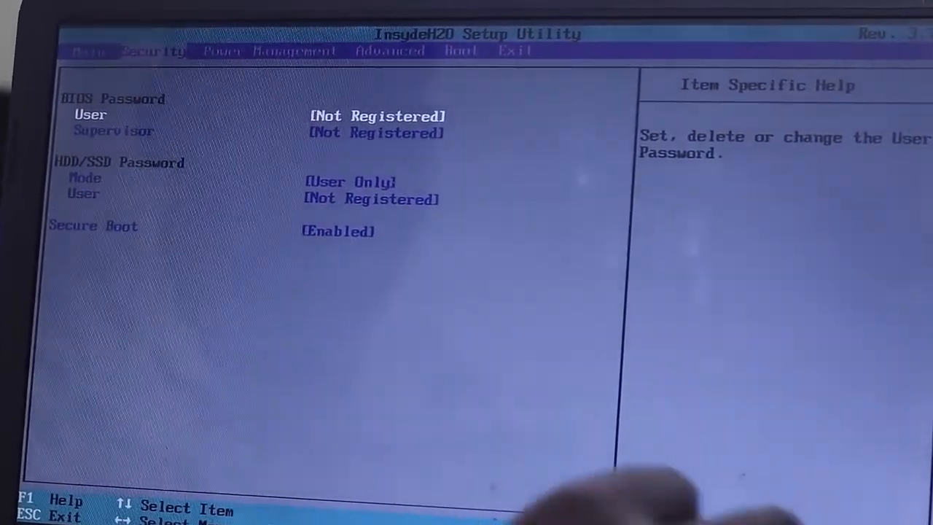
key(Down)
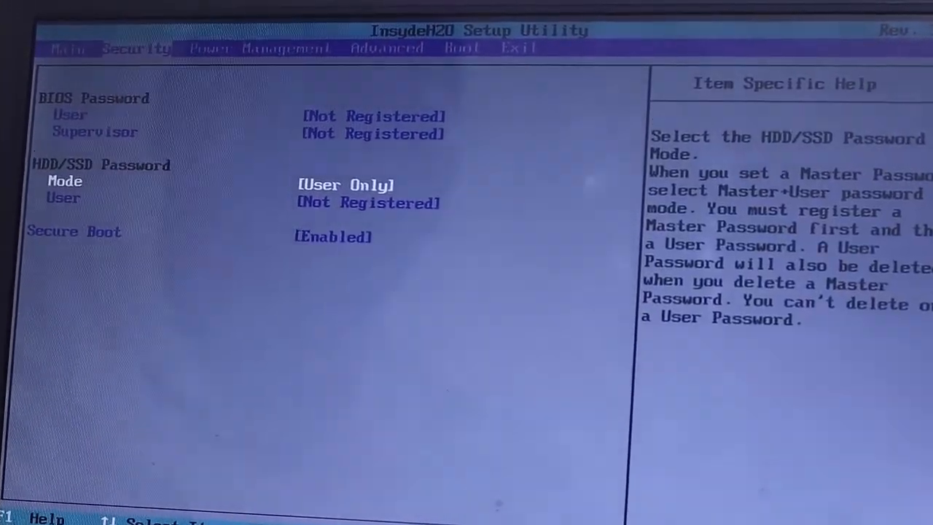
key(Down)
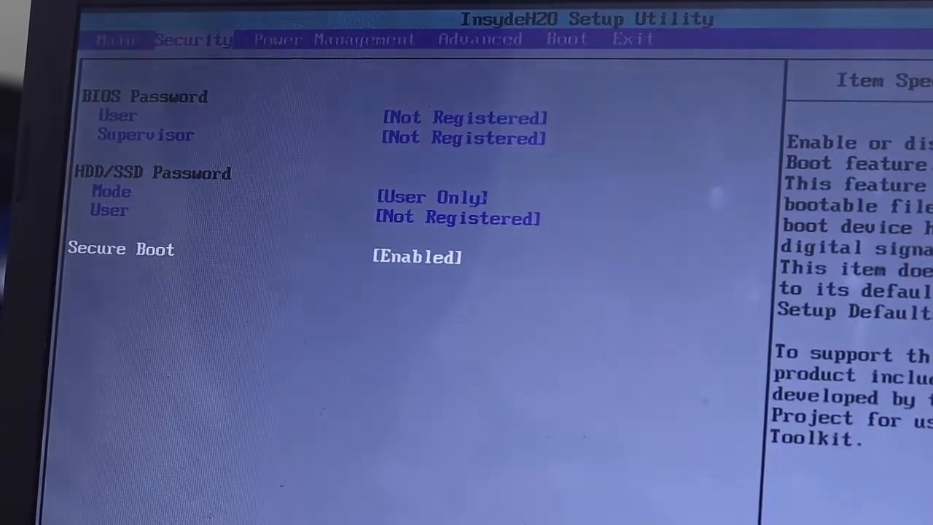
Set Secure Boot to Disabled, then head to the Advanced tab.
click(416, 257)
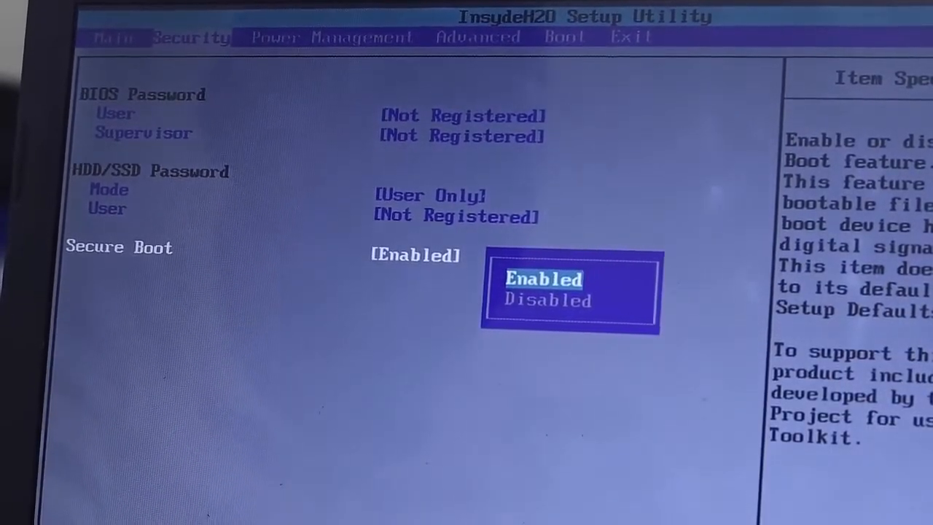
key(Down)
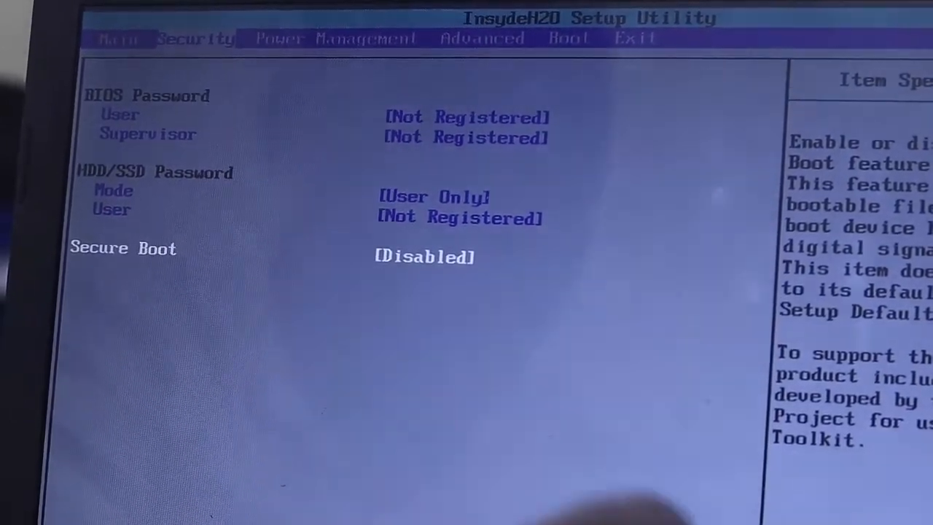
click(336, 38)
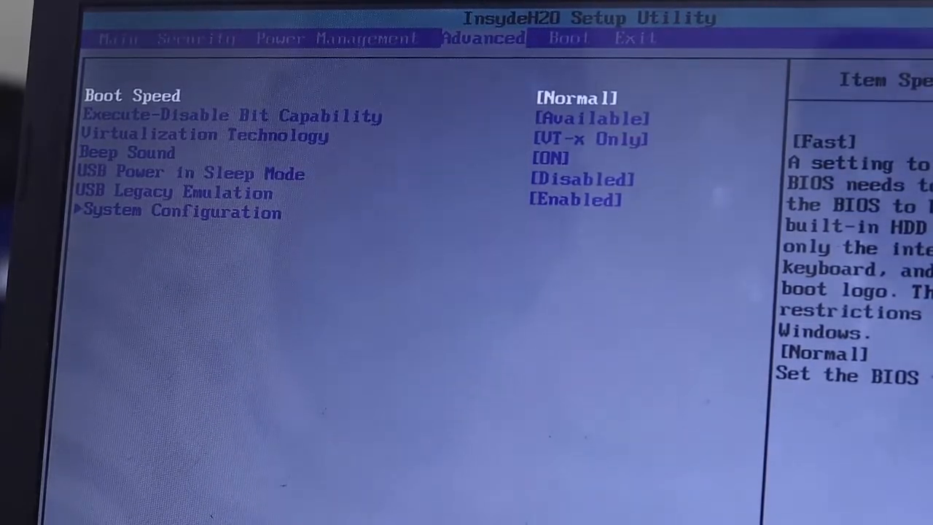
Open System Configuration under Advanced and move down to the Boot Mode option.
key(Down)
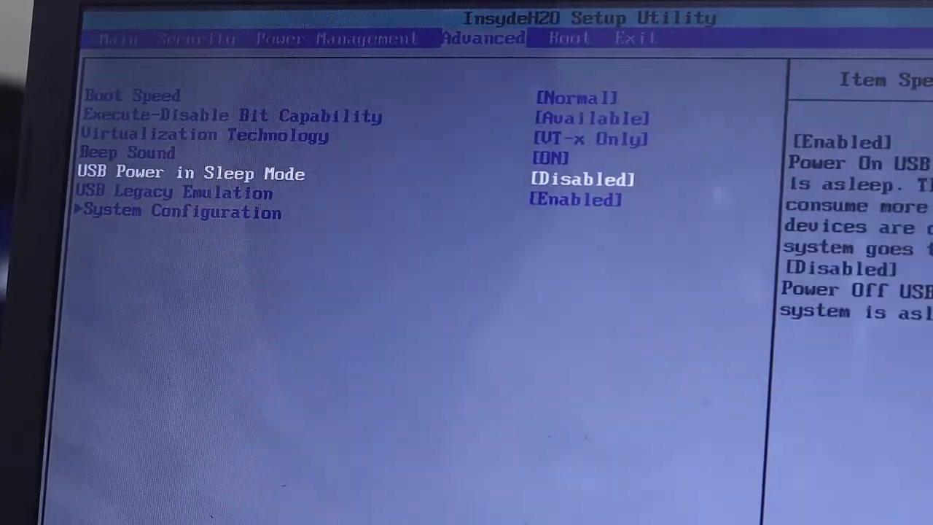
key(Down)
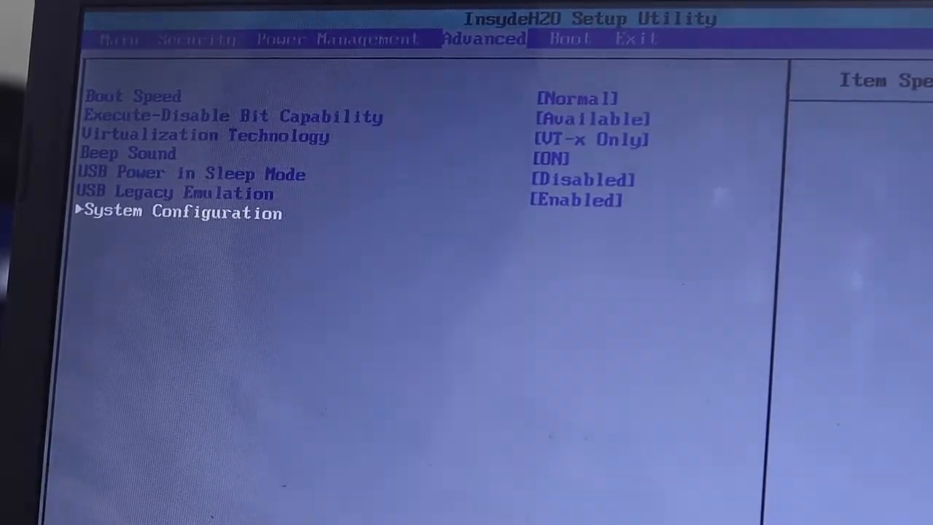
key(Return)
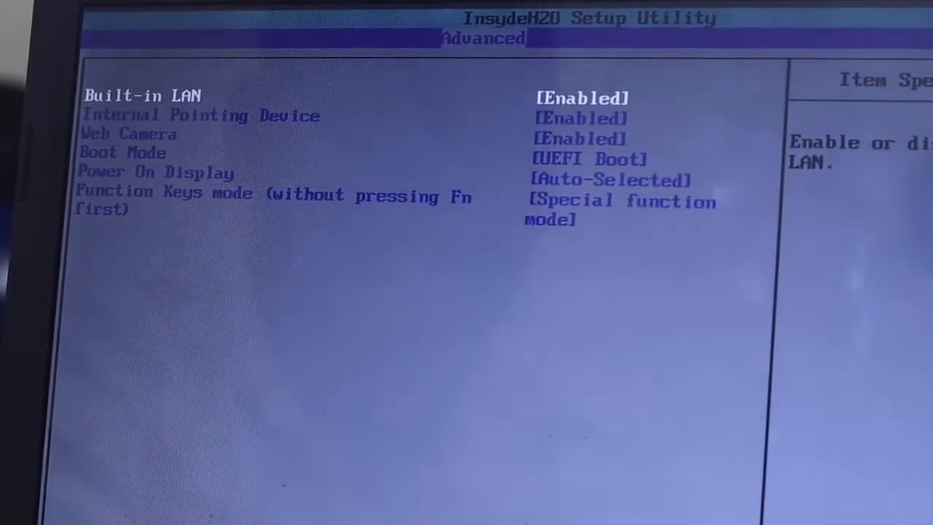
key(Down)
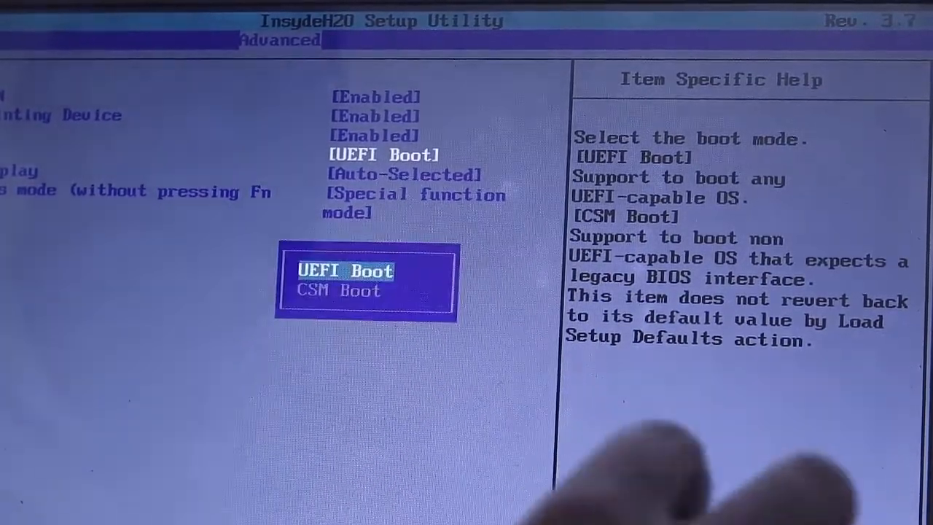
Select and confirm CSM Boot as the Boot Mode.
key(Down)
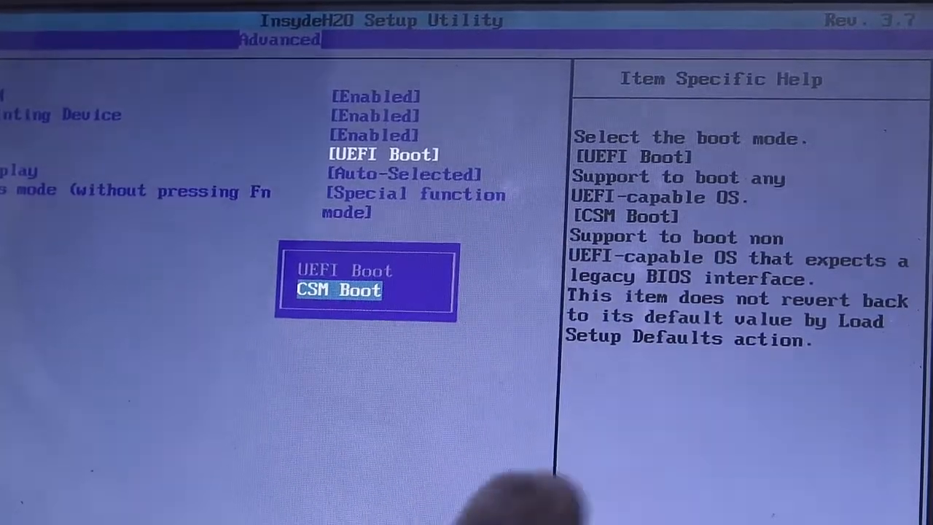
key(Return)
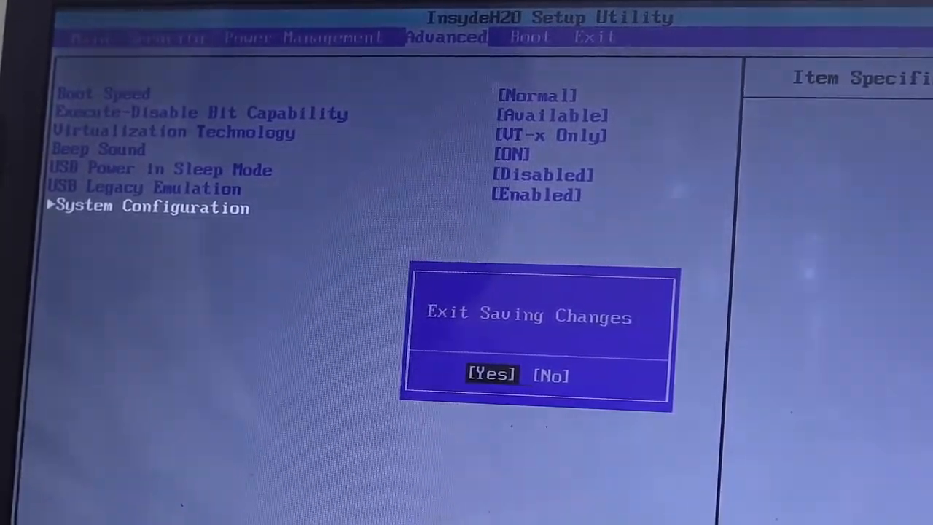
Confirm Exit Saving Changes so the laptop reboots into Windows.
key(Return)
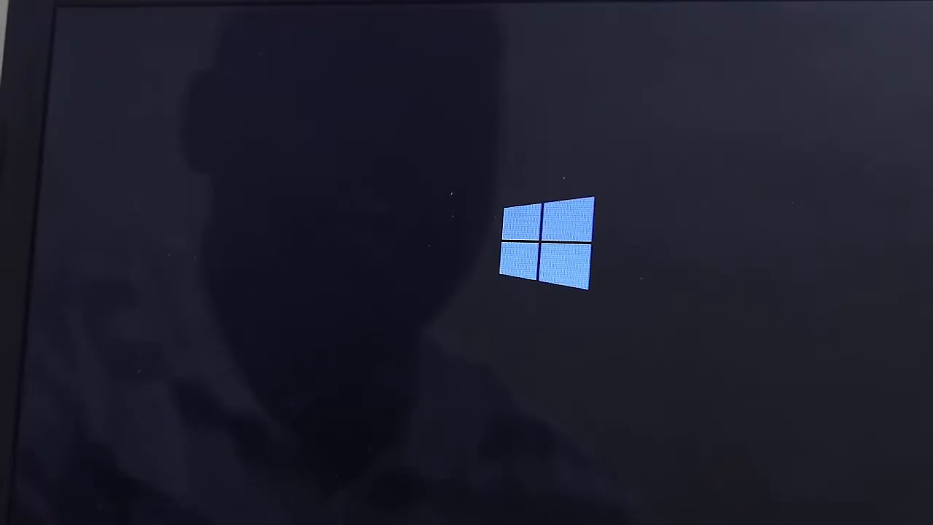